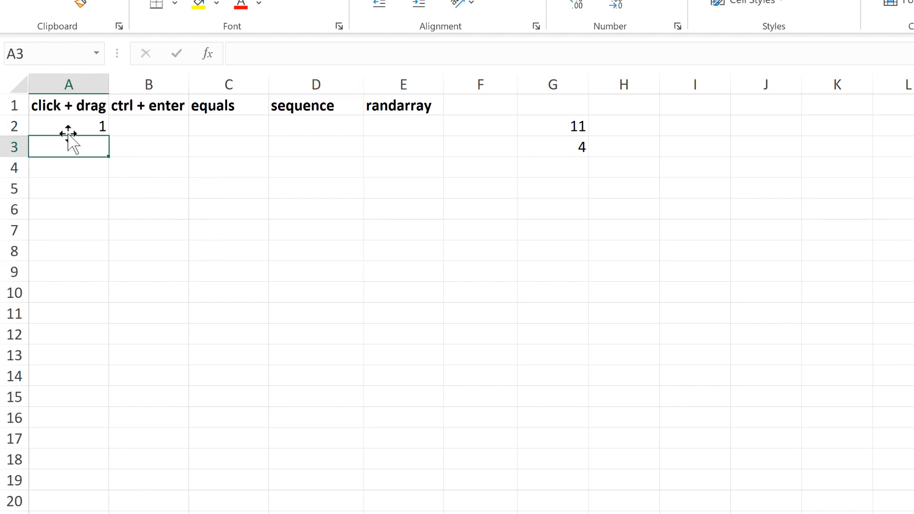
Copy the 1 in A2 down through A12 with the fill handle.
click(68, 126)
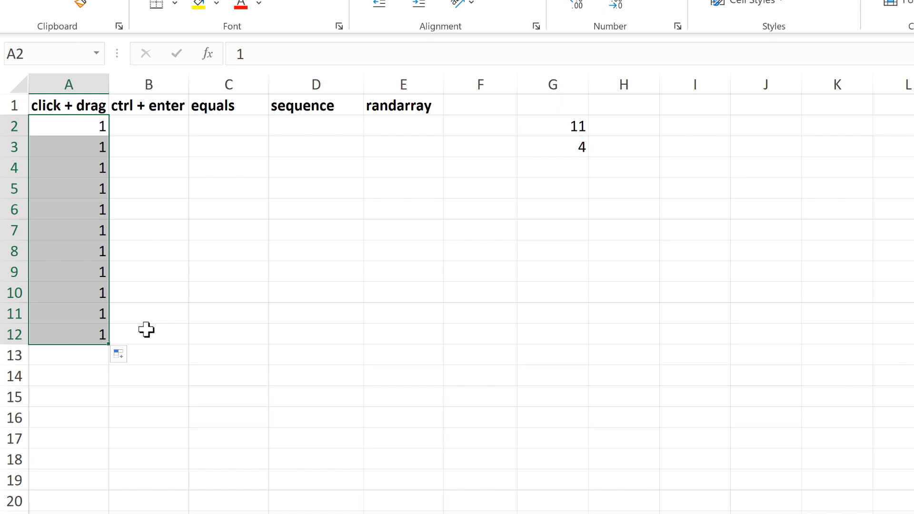
mouse_move(160, 255)
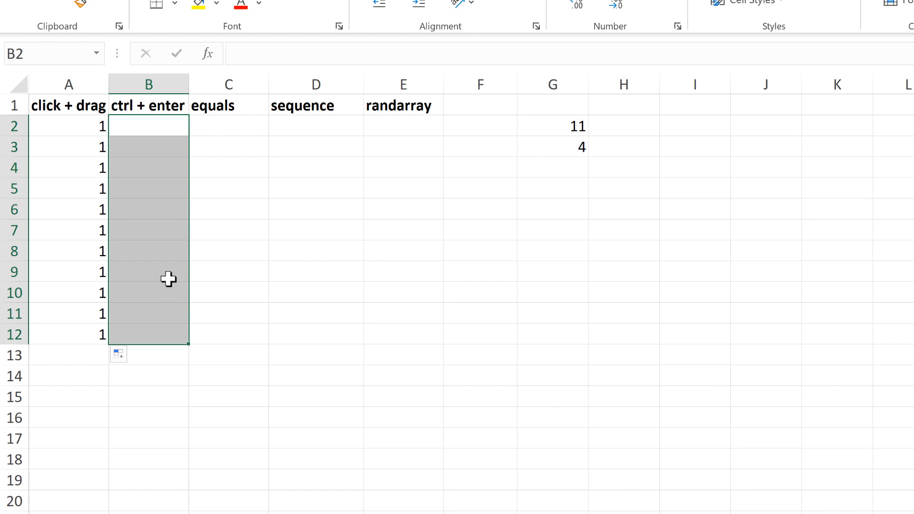
Enter 2 into B2:B12 all at once with Ctrl+Enter.
text(2)
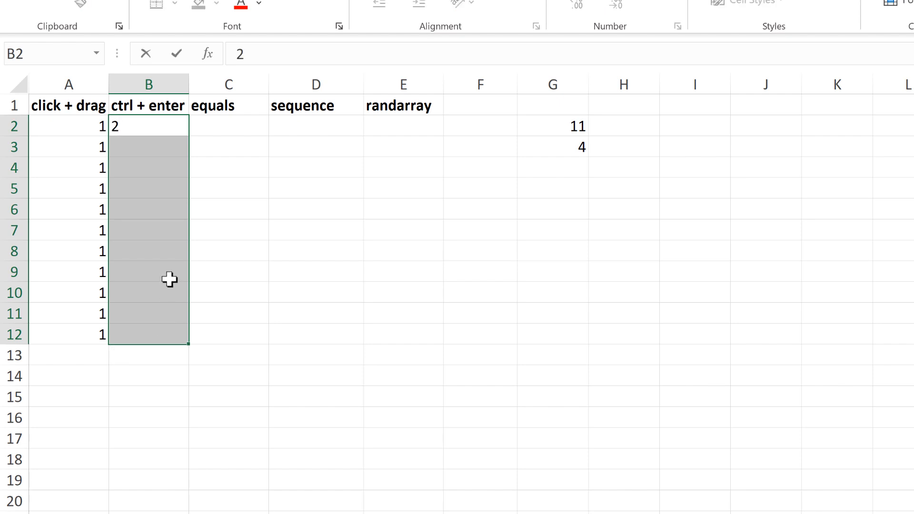
key(ctrl+enter)
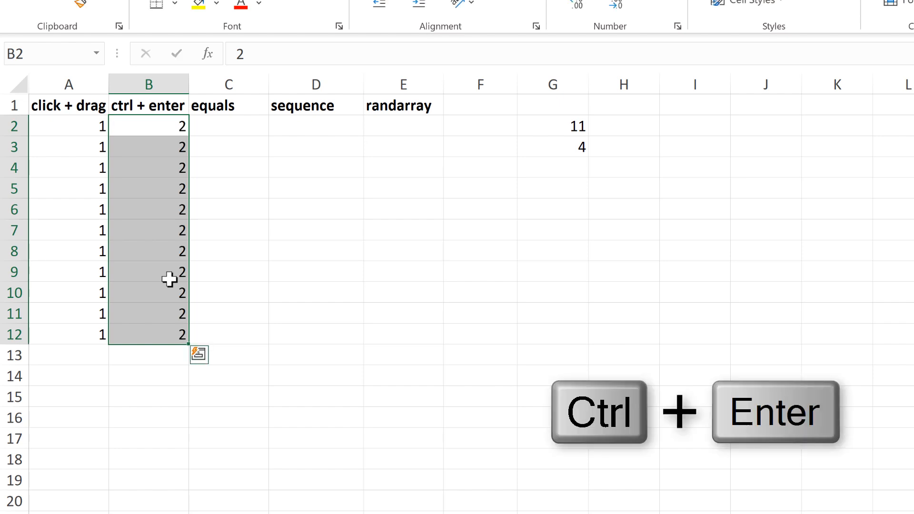
mouse_move(200, 194)
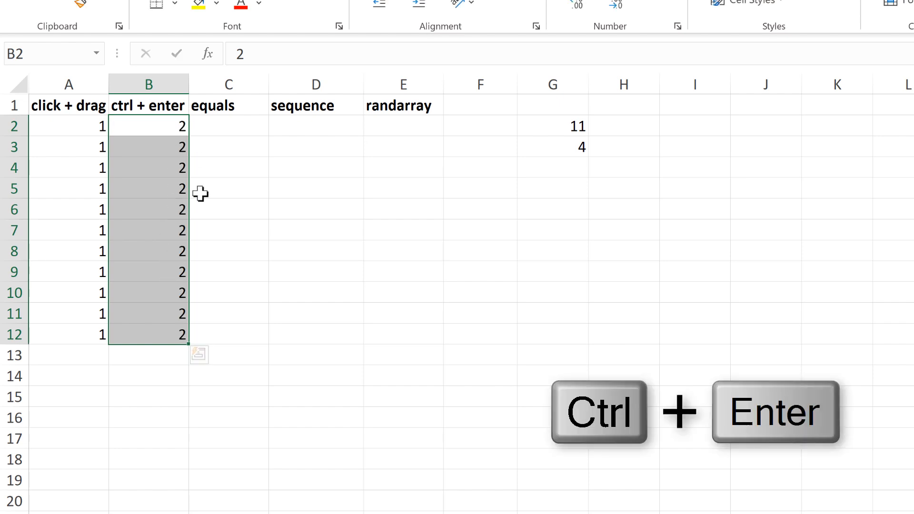
mouse_move(78, 377)
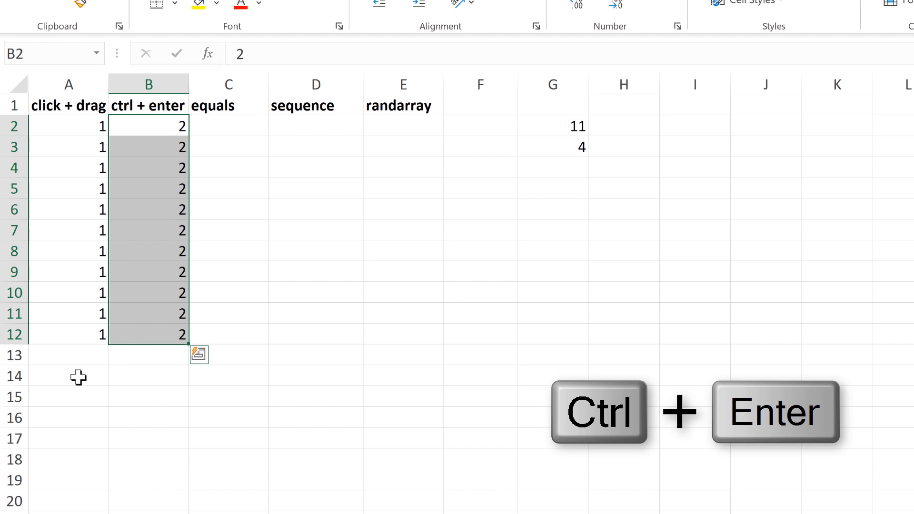
Enter 2 into A14, B15, A16, B17 and A18 in one go.
click(69, 376)
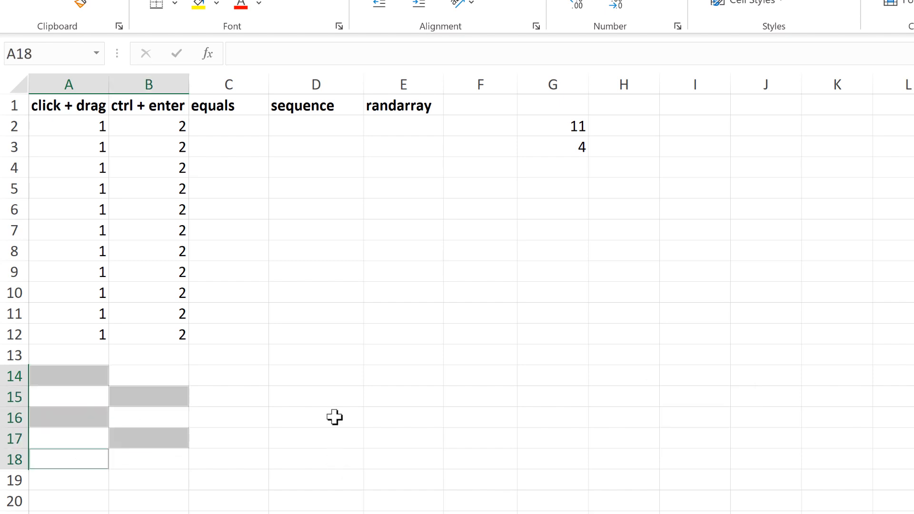
text(2)
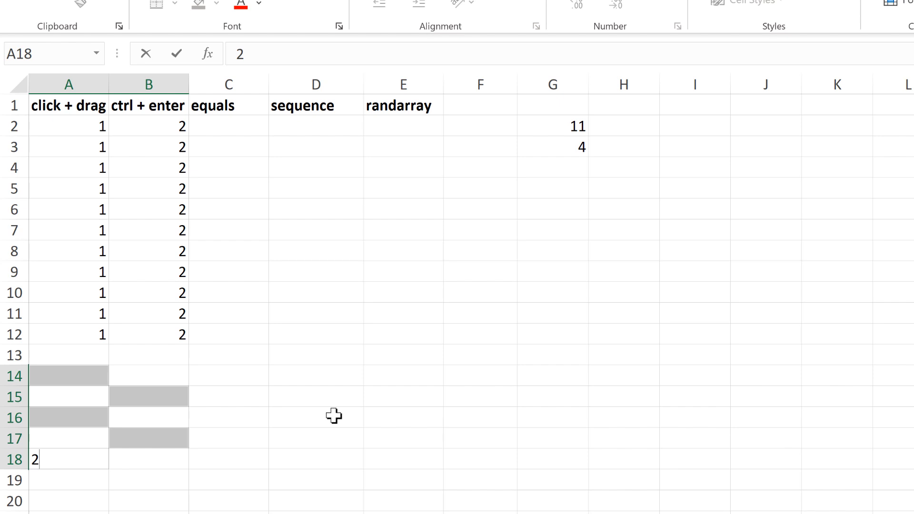
key(ctrl+enter)
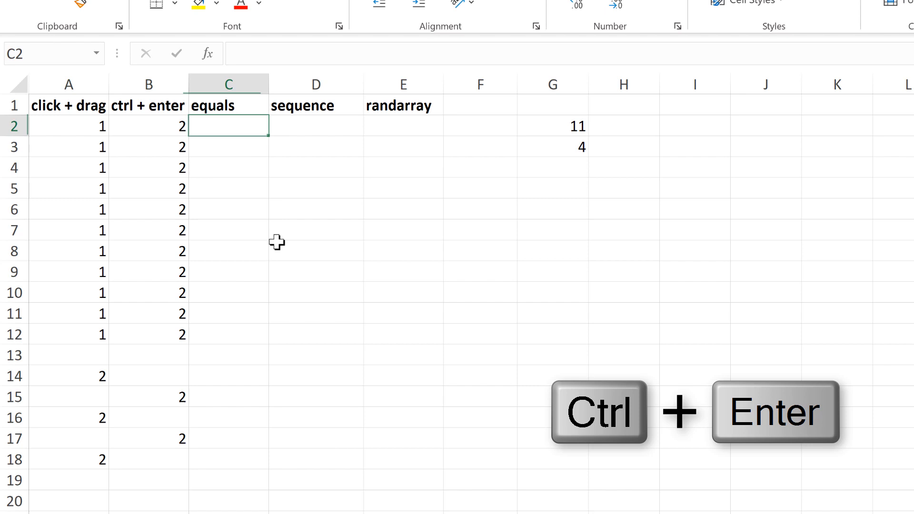
Put 3 in C2, link C3 through C12 to the cell above, and inspect the formula.
text(3)
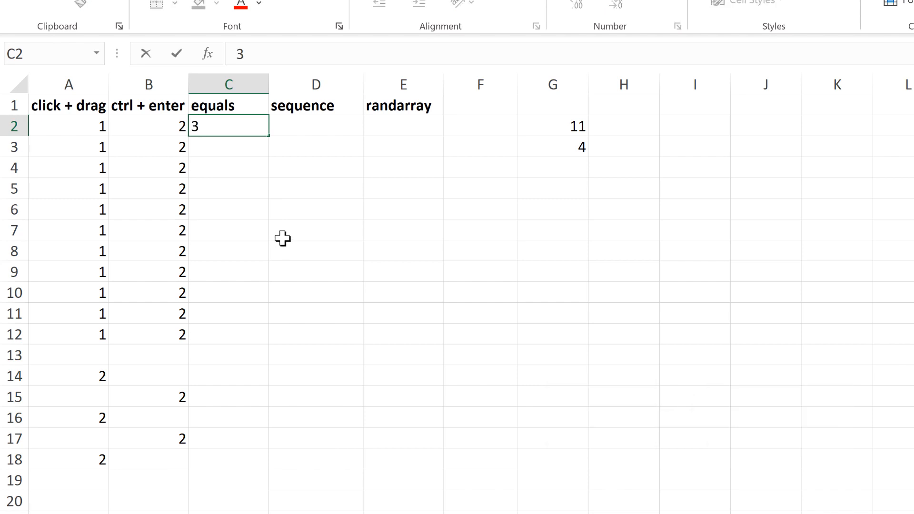
key(enter)
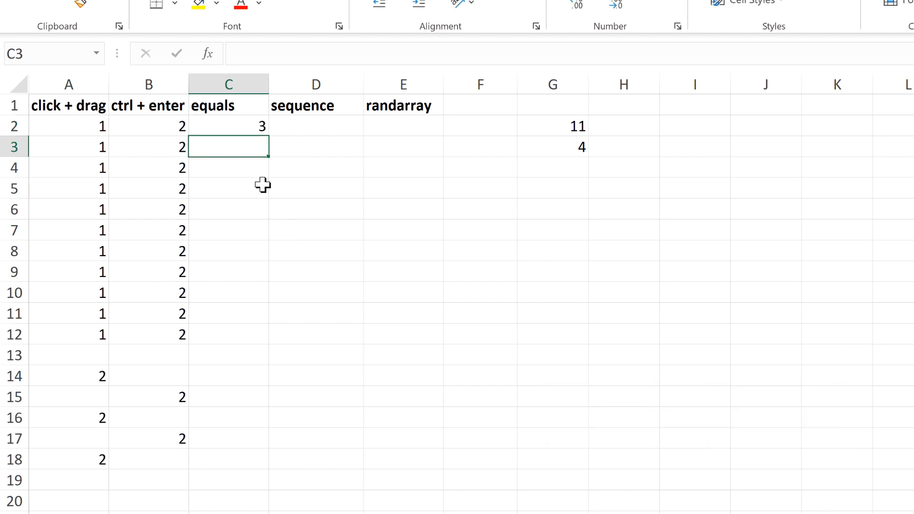
text(=C2)
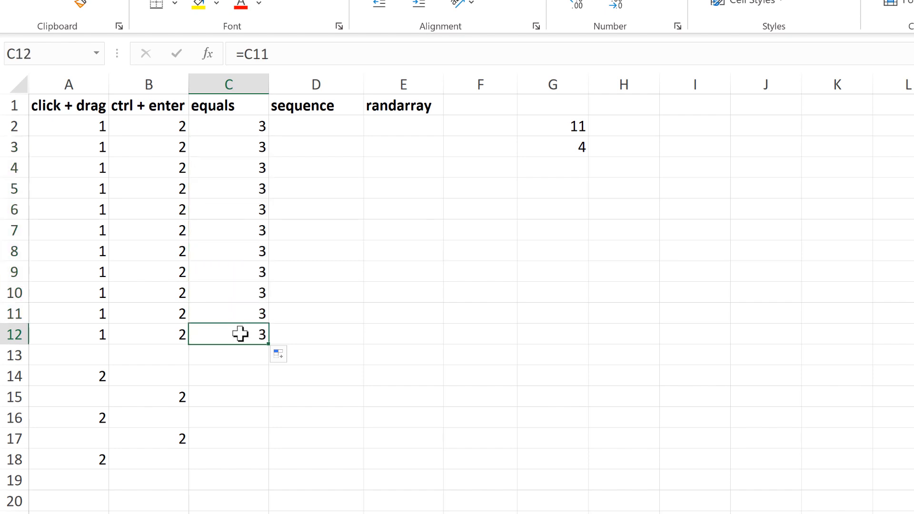
key(f2)
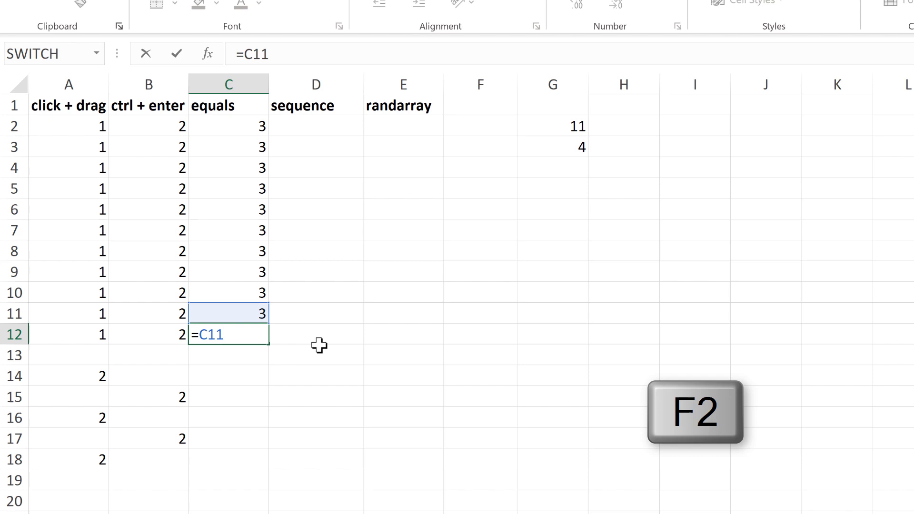
mouse_move(314, 345)
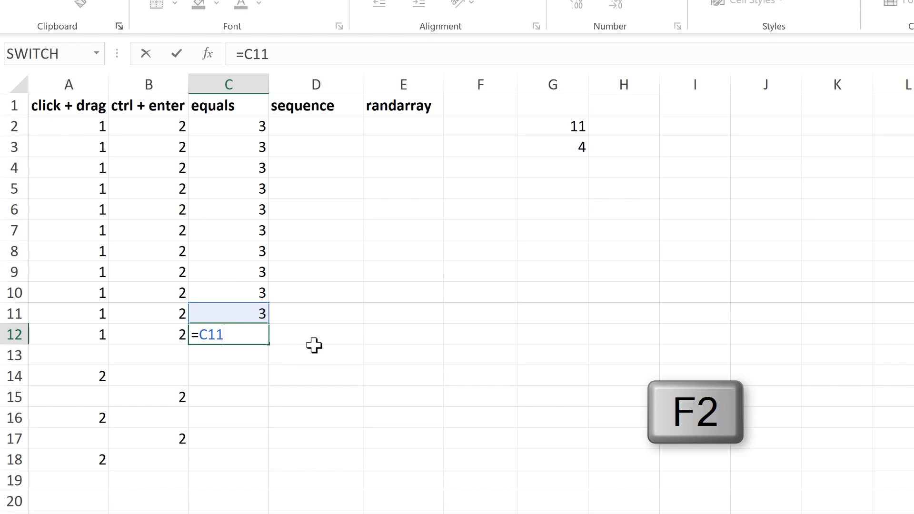
key(Enter)
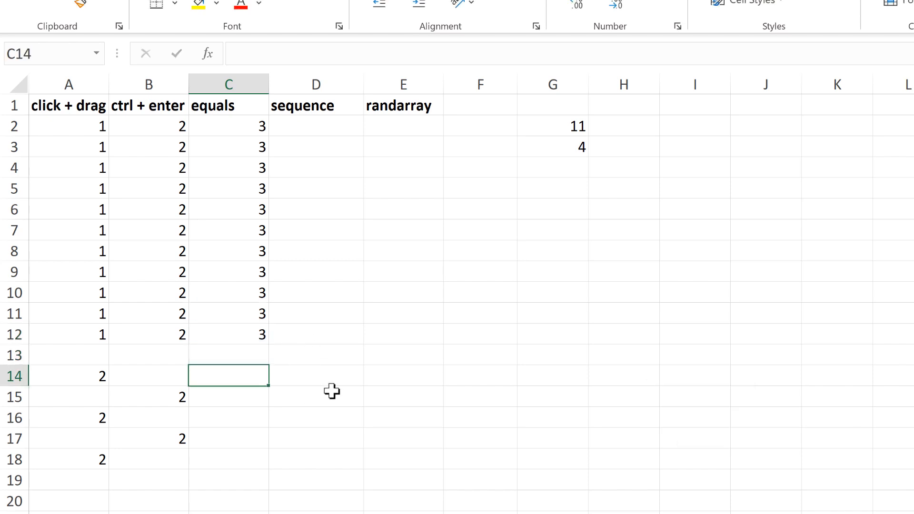
mouse_move(324, 389)
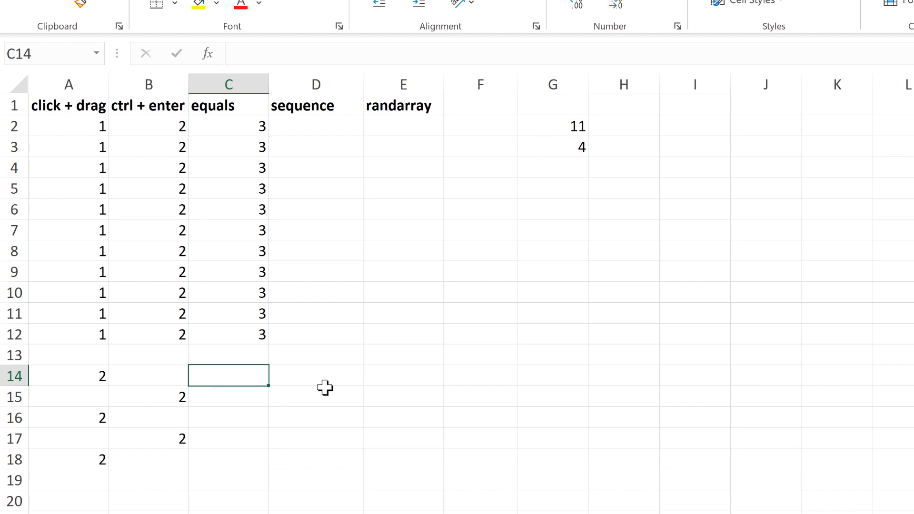
Link C14, C16 and C18 to =$C$2, then change C2 to 4.
key(ctrl)
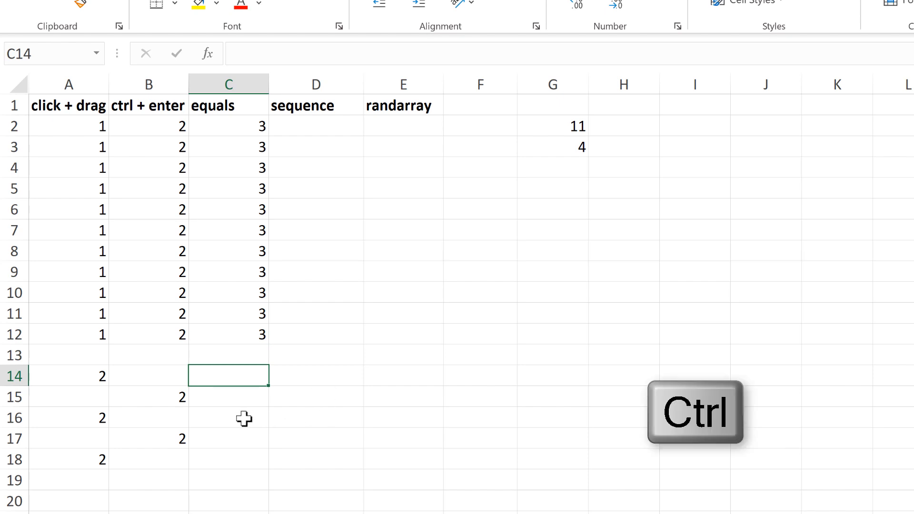
click(229, 458)
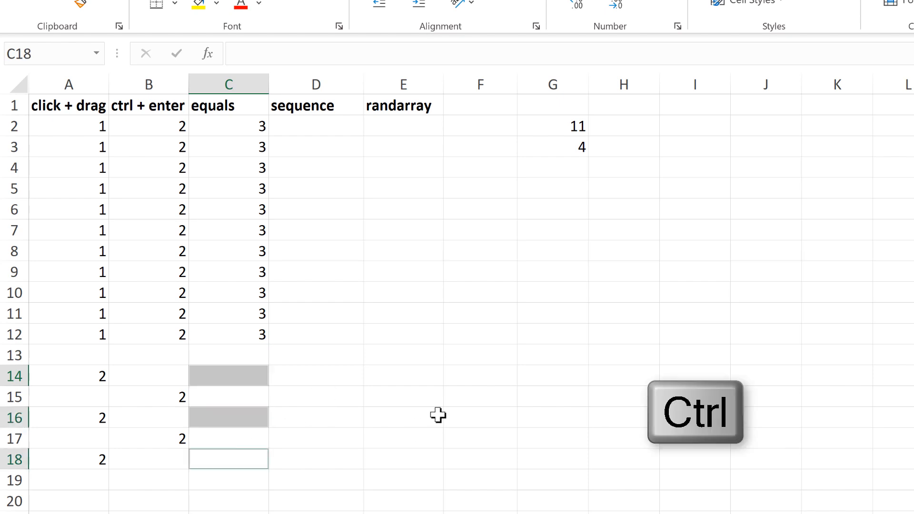
text(=)
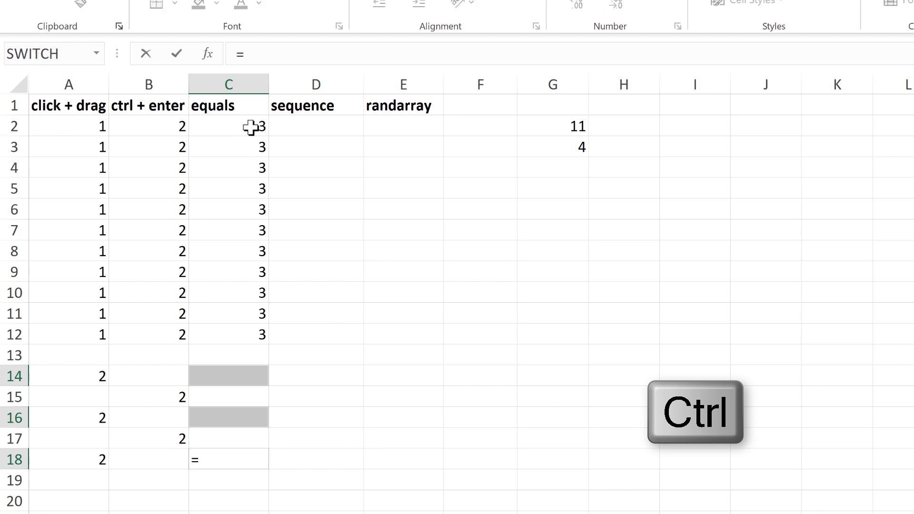
click(228, 125)
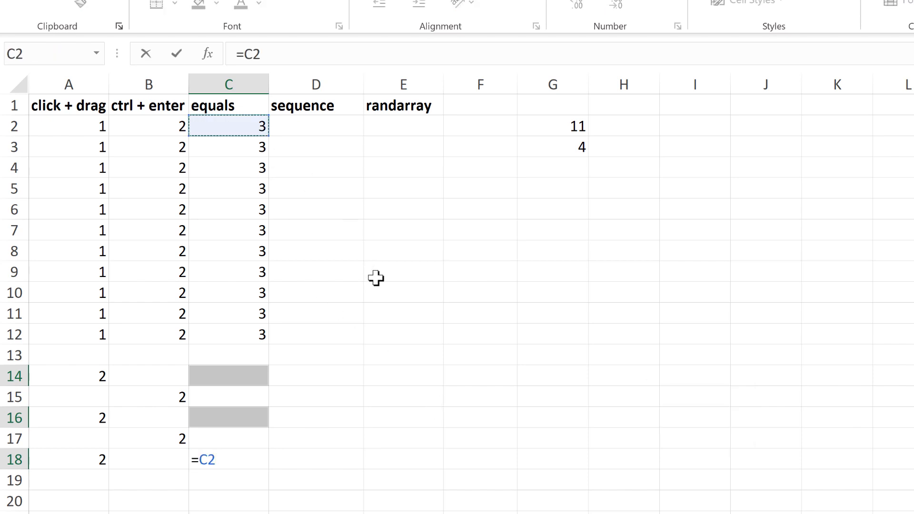
key(f4)
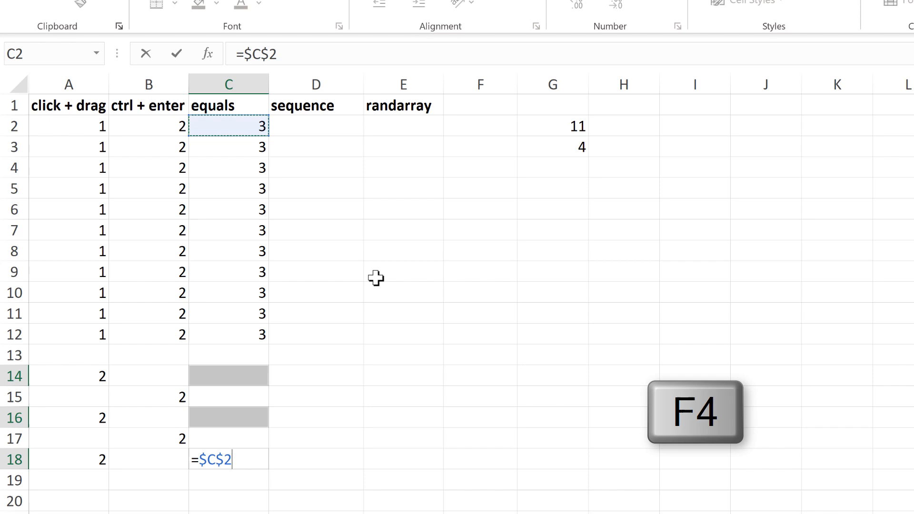
mouse_move(228, 488)
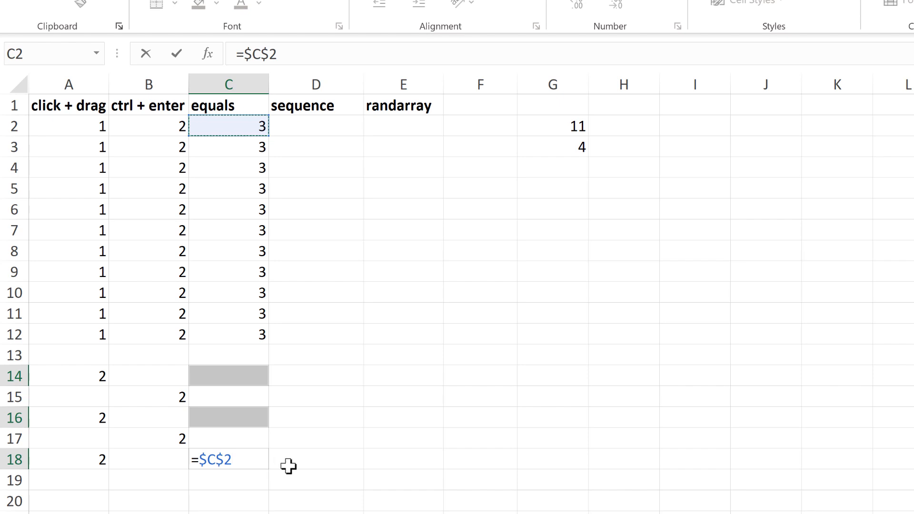
mouse_move(304, 460)
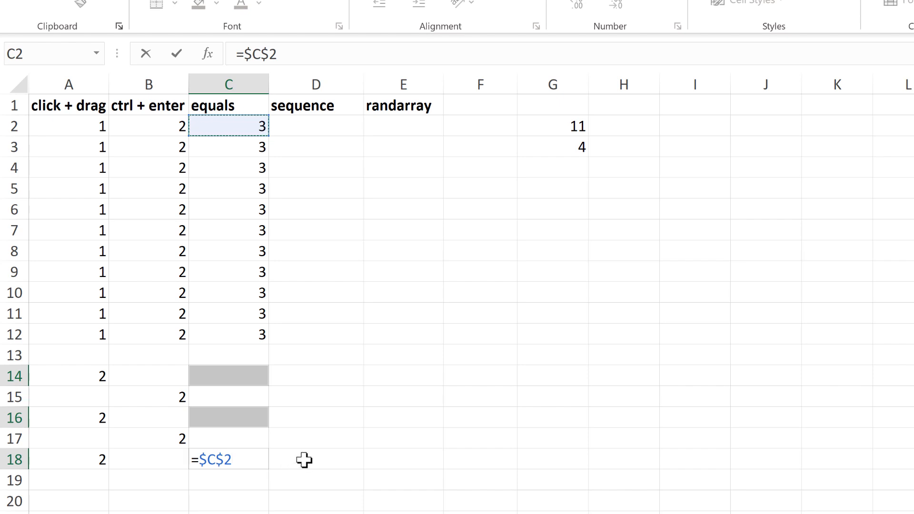
key(ctrl+enter)
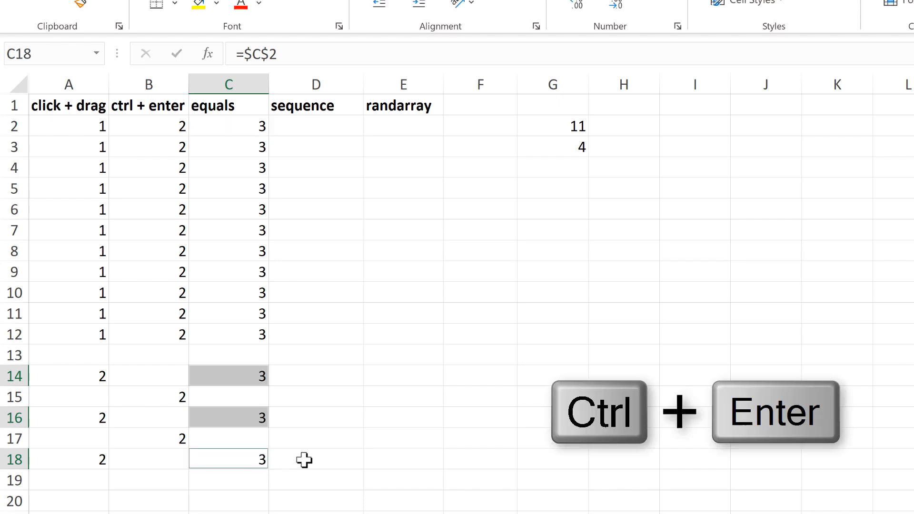
click(316, 376)
text(4)
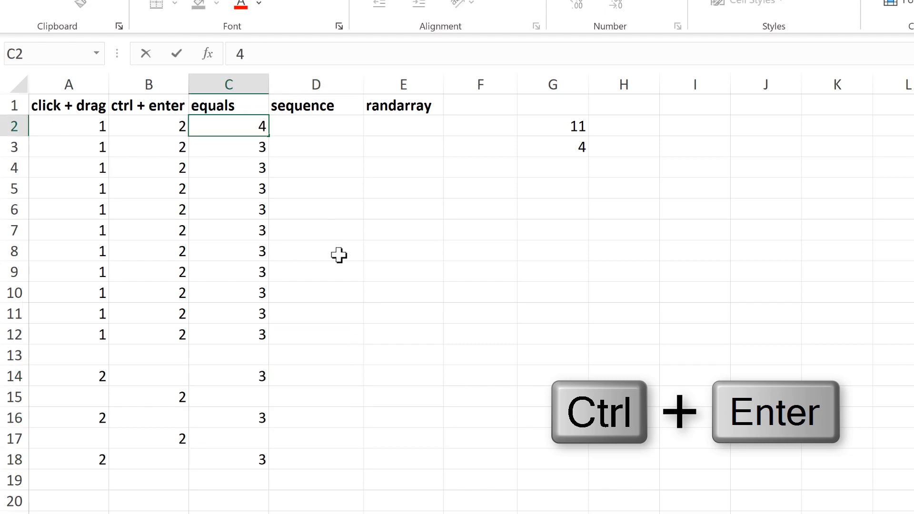
key(ctrl+enter)
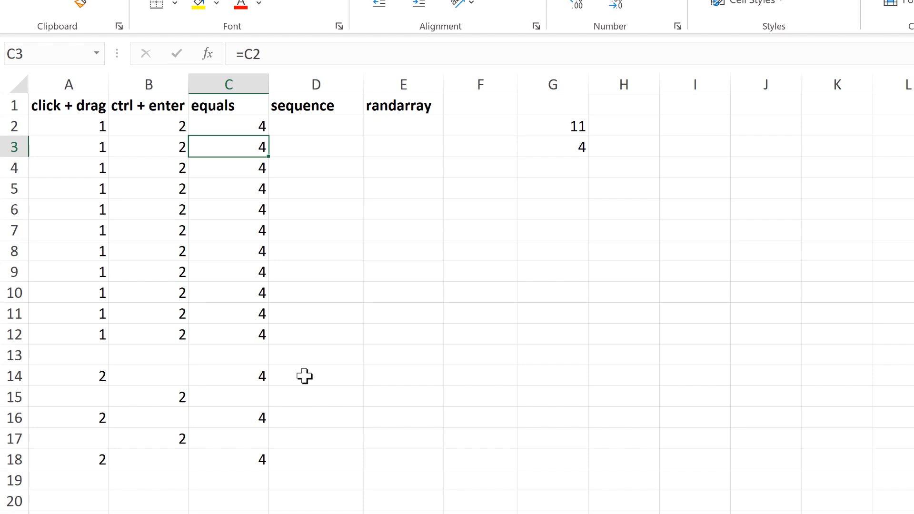
mouse_move(324, 194)
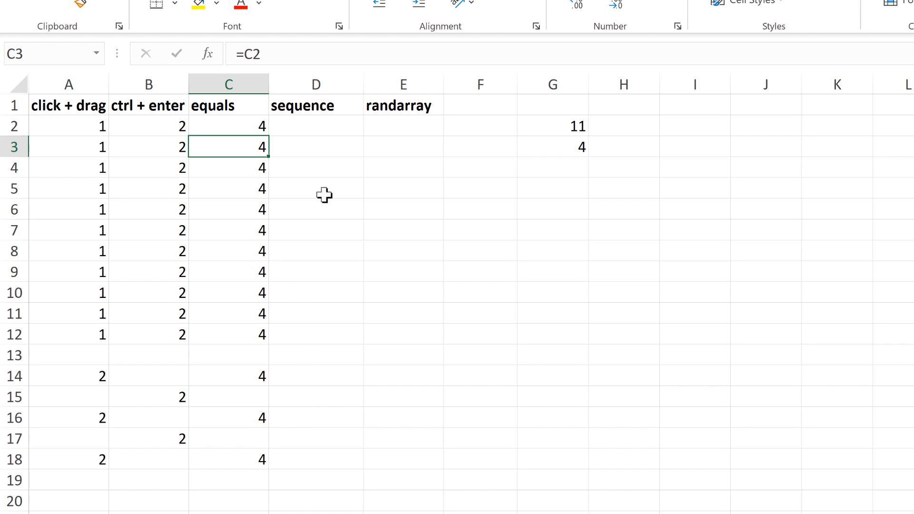
Select the sequence heading, then begin typing =s in D2.
click(316, 106)
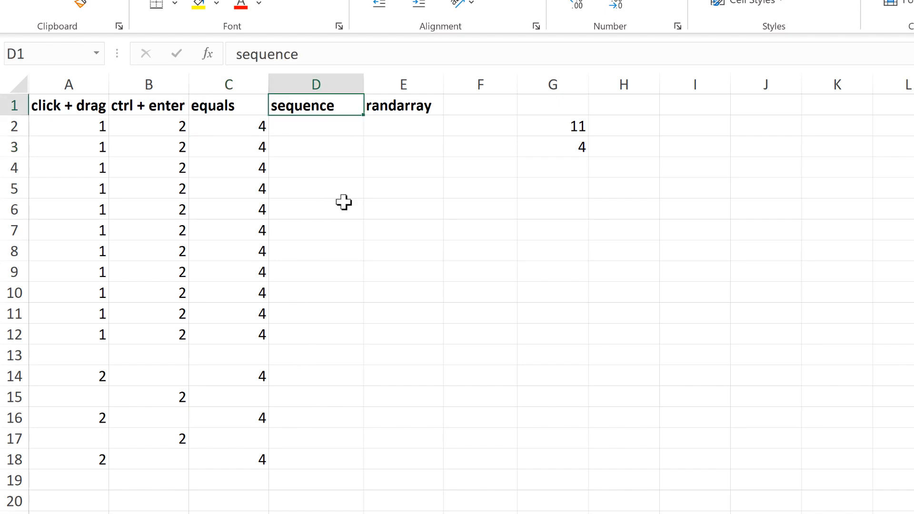
click(403, 105)
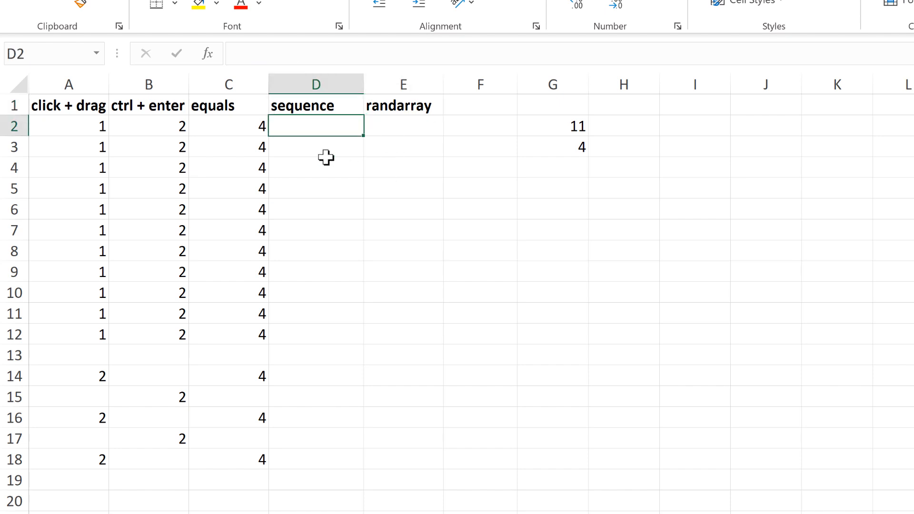
mouse_move(322, 200)
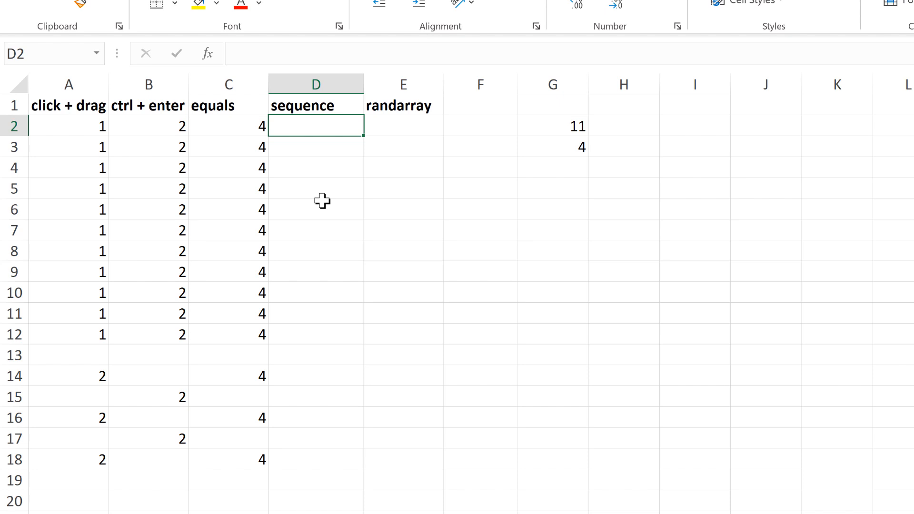
text(=s)
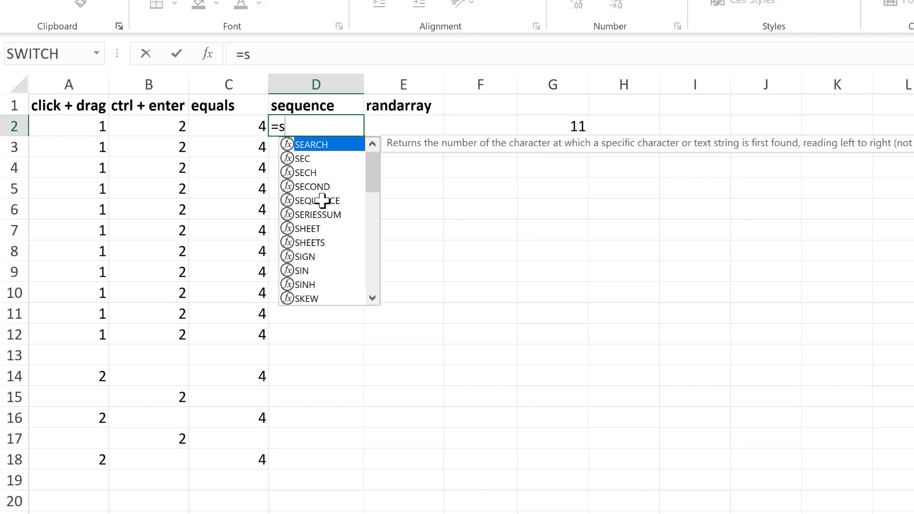
Build =SEQUENCE(G2,1,G3,0) in D2 using G2 rows and G3 start.
key(Tab)
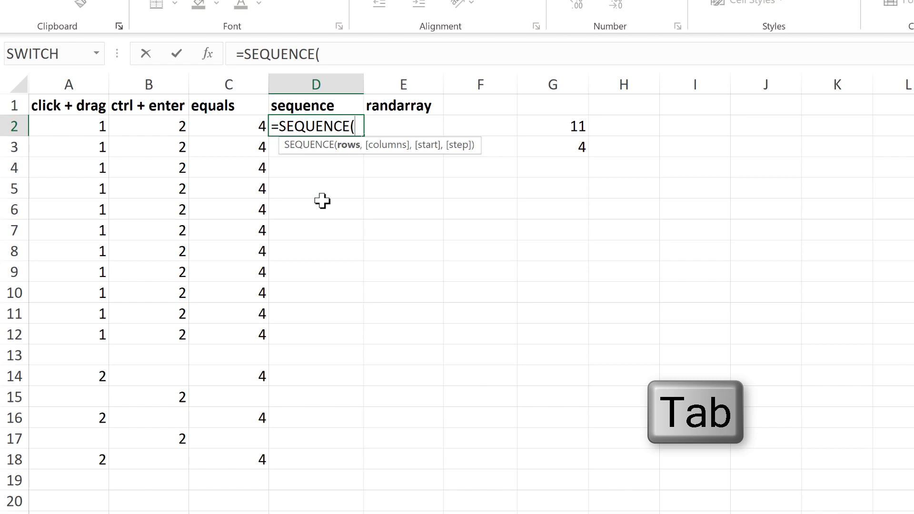
click(551, 126)
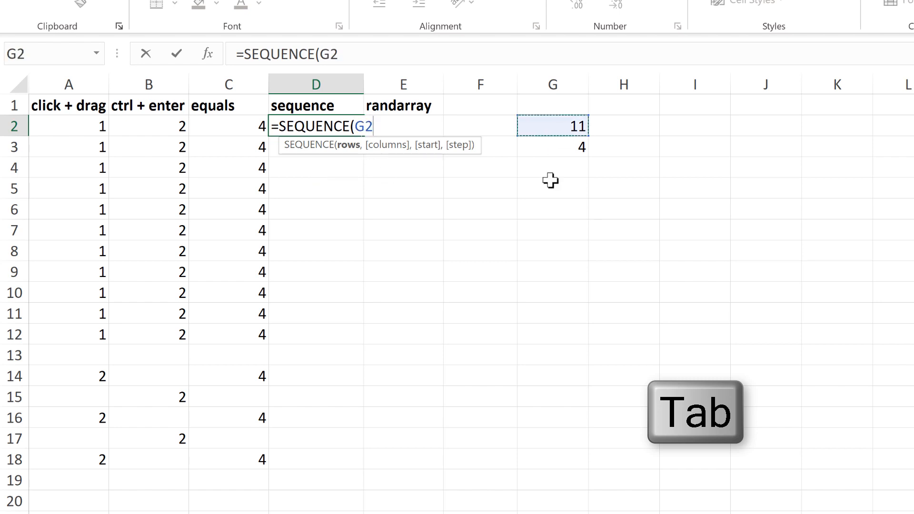
text(,)
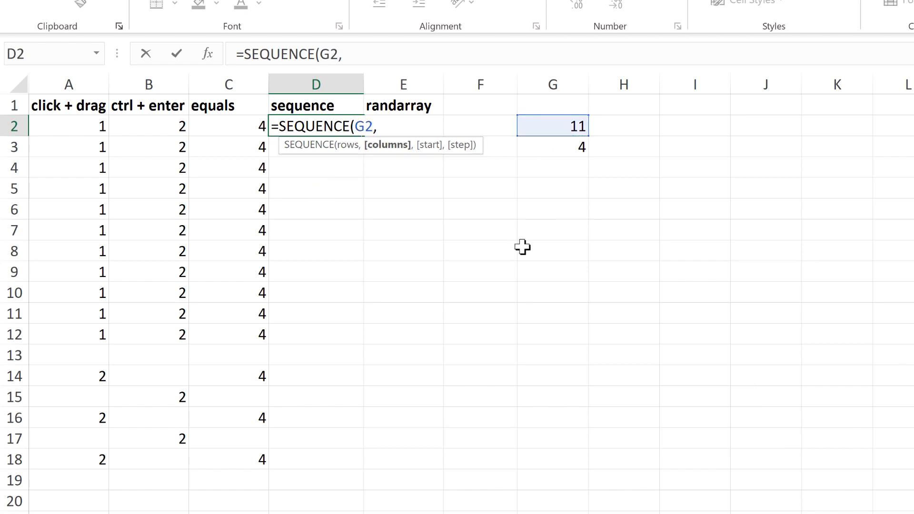
text(1,)
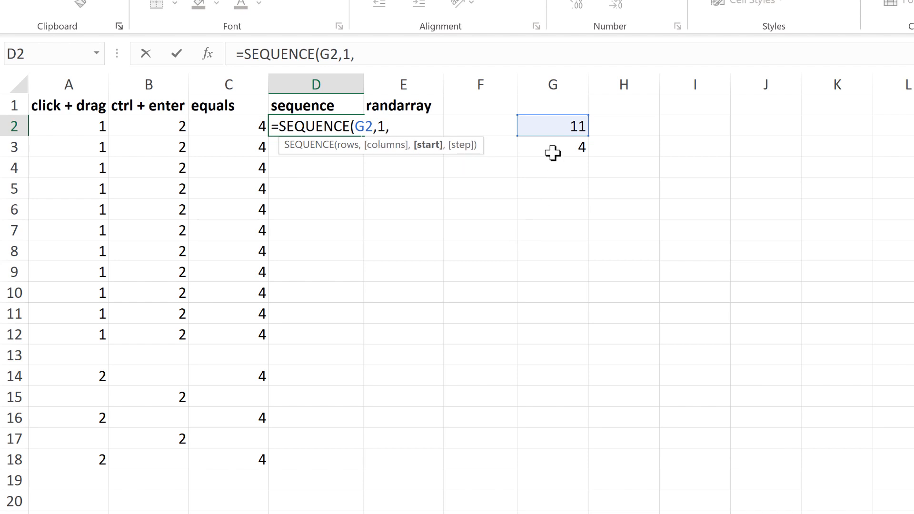
click(552, 146)
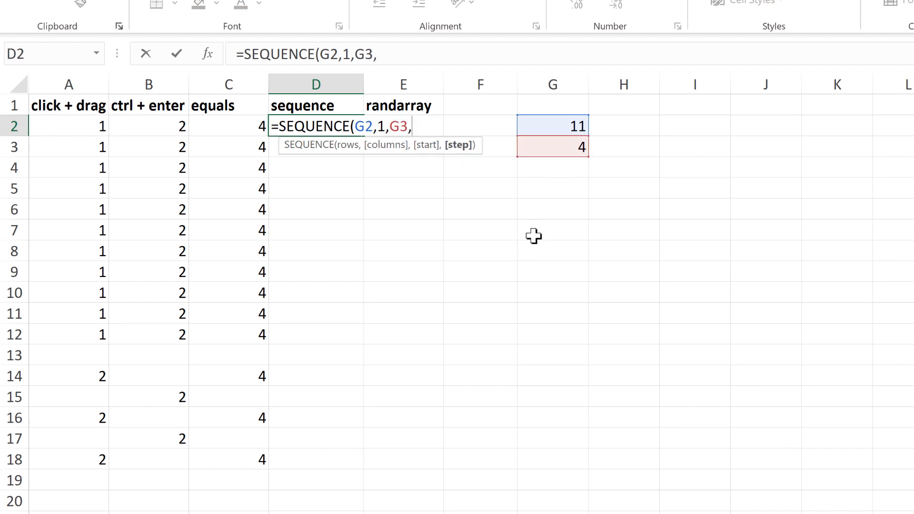
text(0)
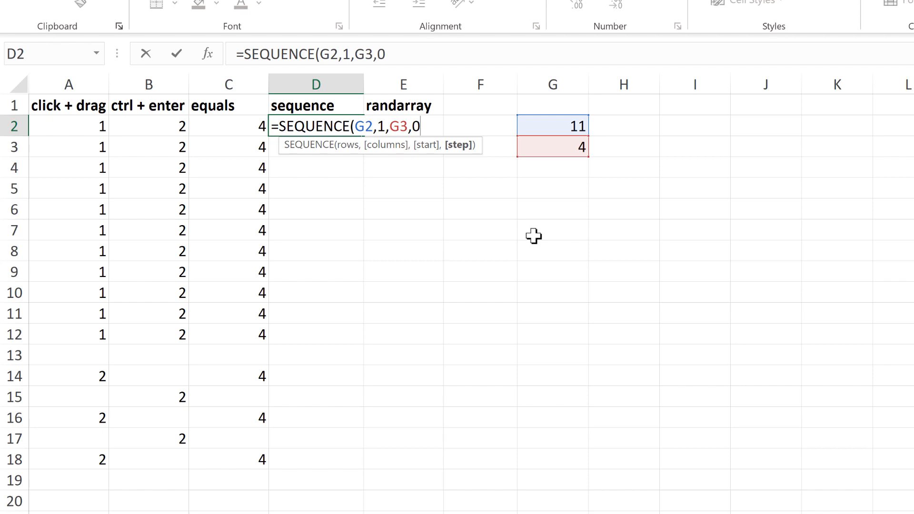
text())
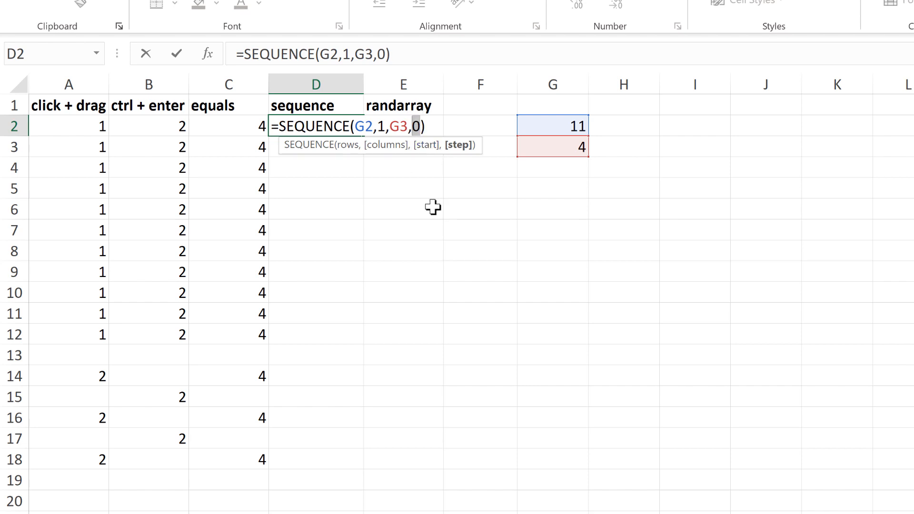
mouse_move(429, 122)
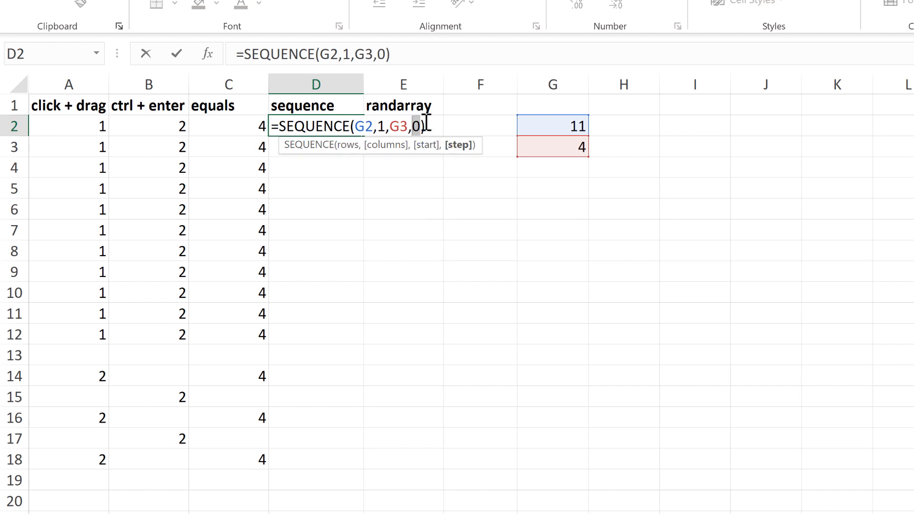
mouse_move(470, 229)
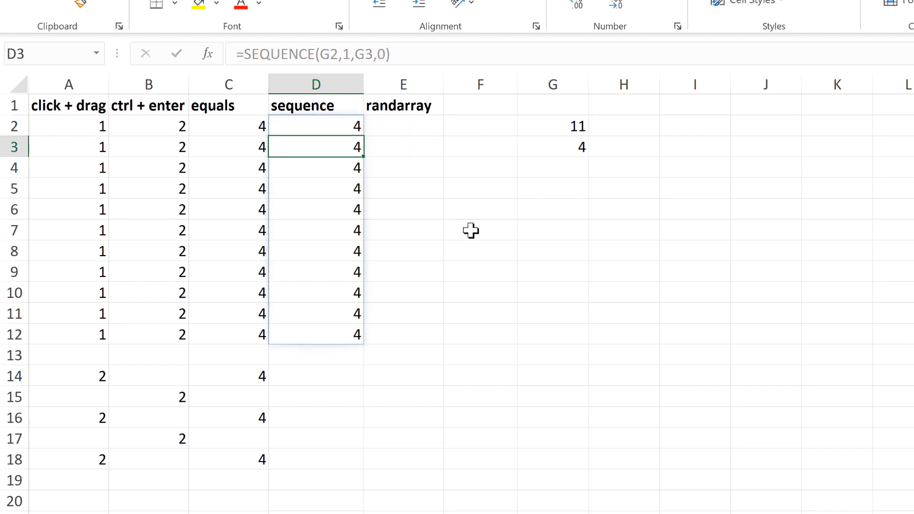
Enter =RANDARRAY(G2,1,G3,G3) in E2 to spill 4s down the column.
click(403, 125)
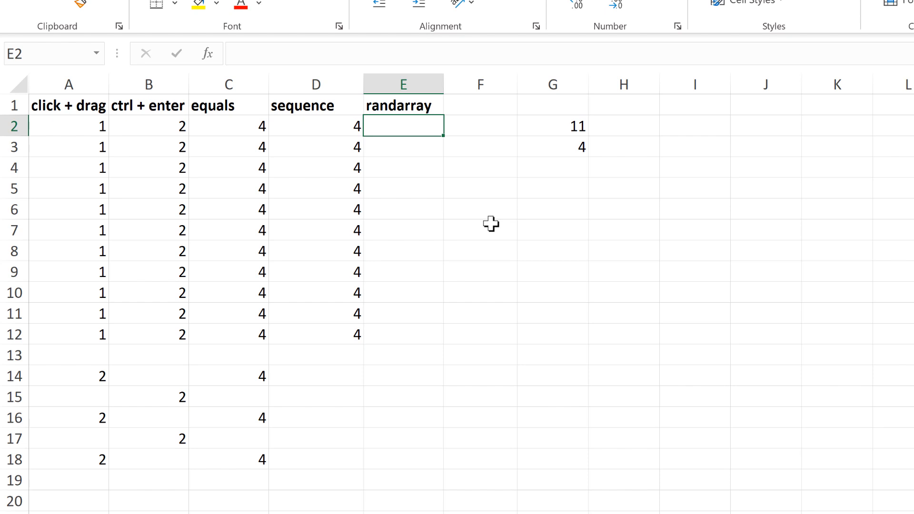
text(=randa)
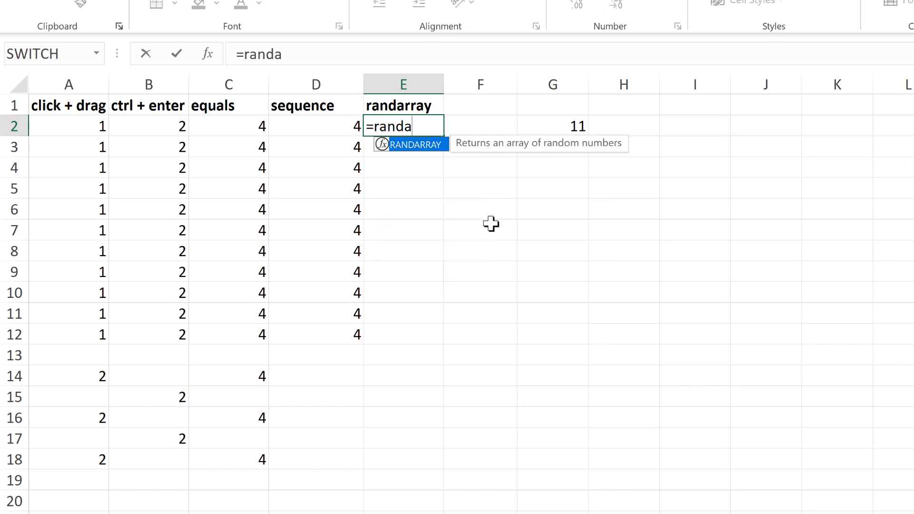
mouse_move(537, 155)
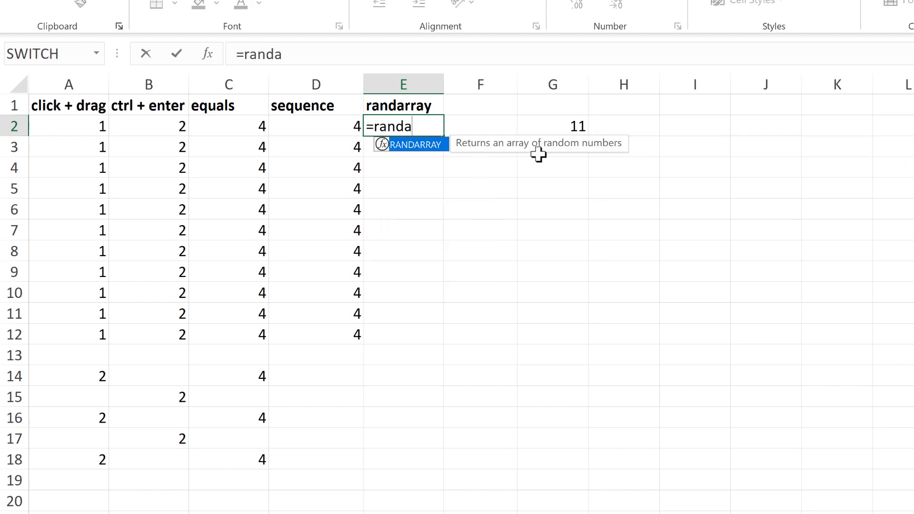
key(Tab)
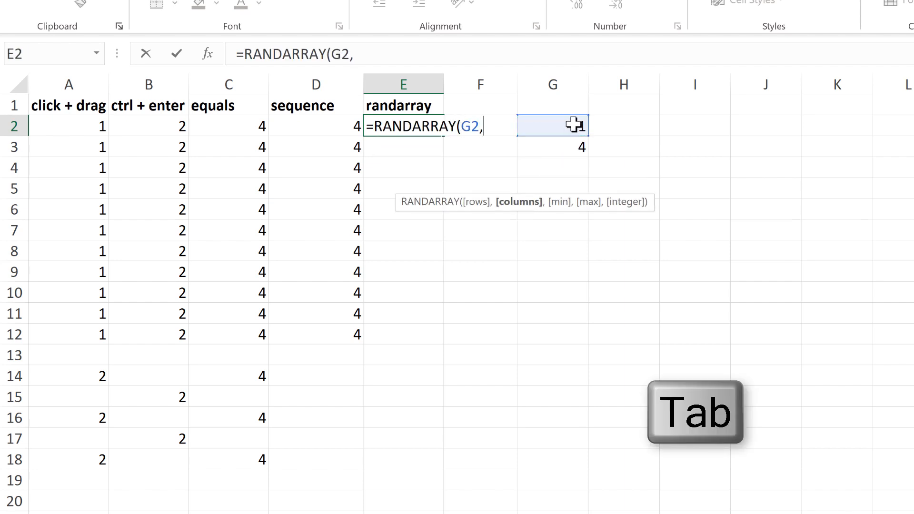
text(1)
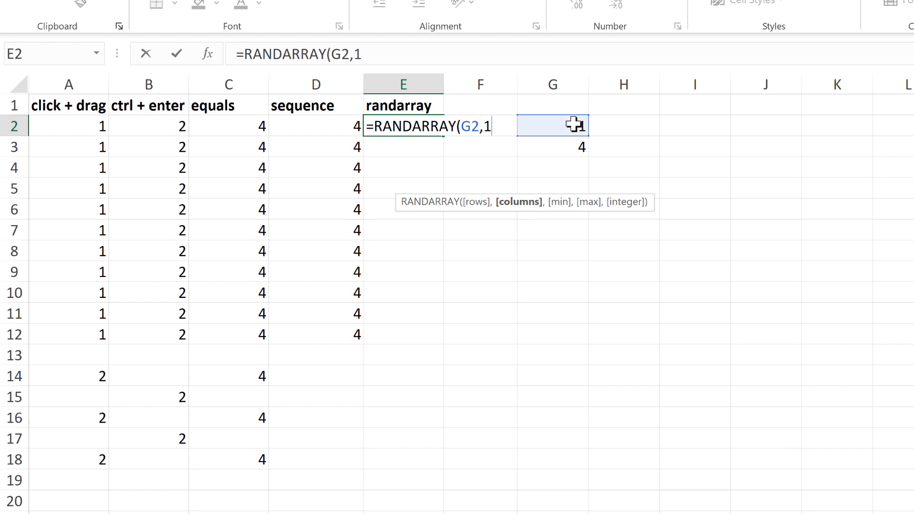
text(,)
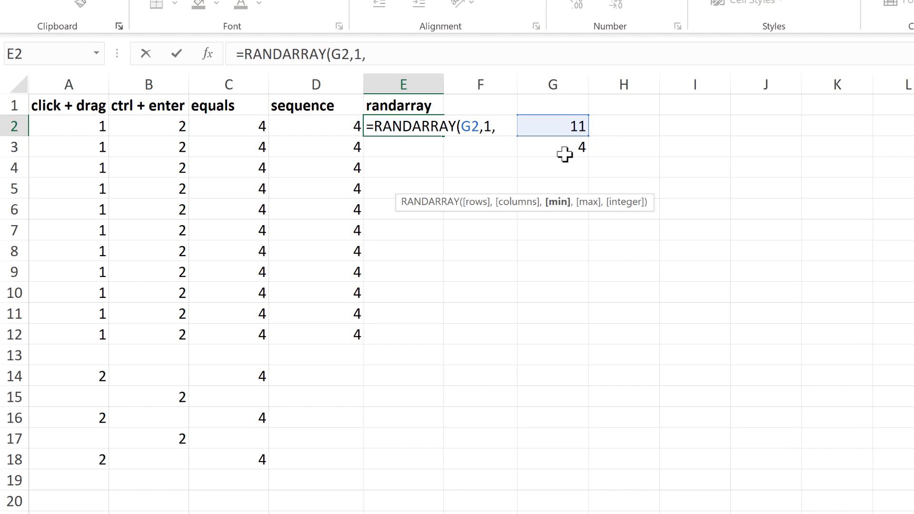
click(552, 147)
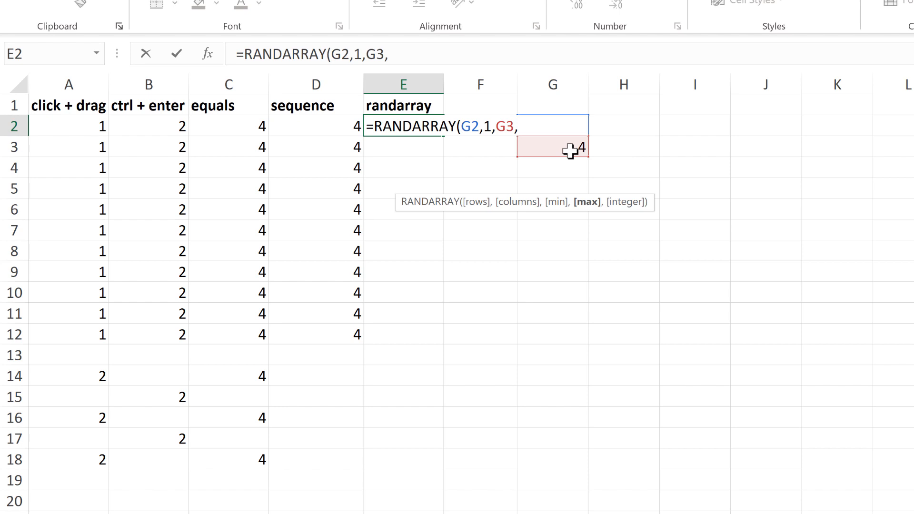
click(550, 147)
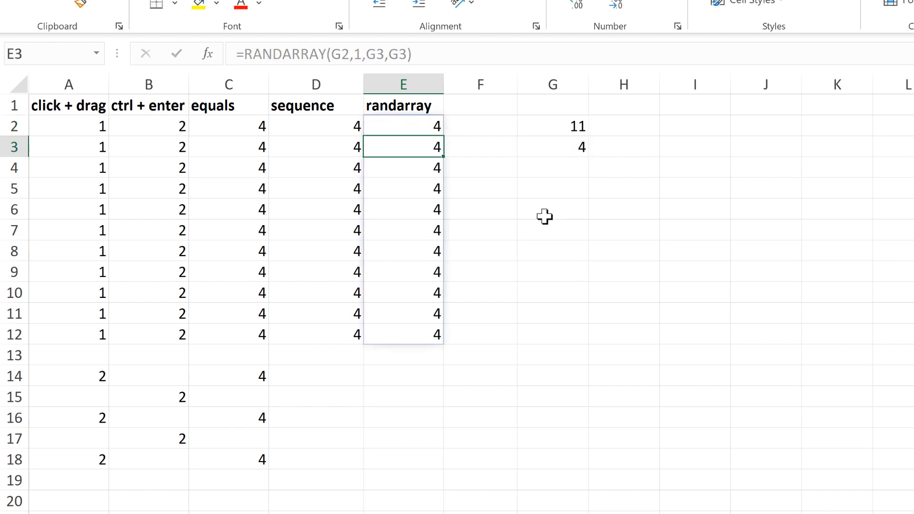
Commit the formula and select G2 to set the row count to 8.
click(552, 208)
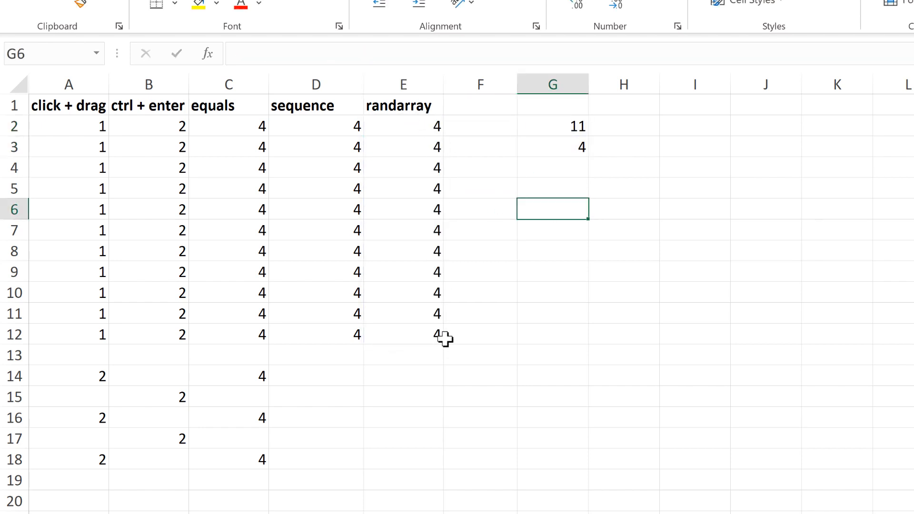
mouse_move(533, 137)
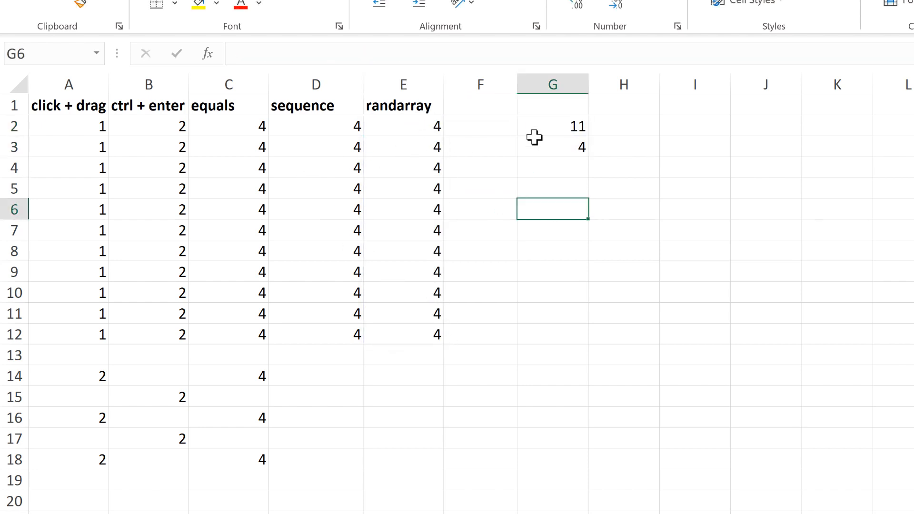
click(551, 125)
text(8)
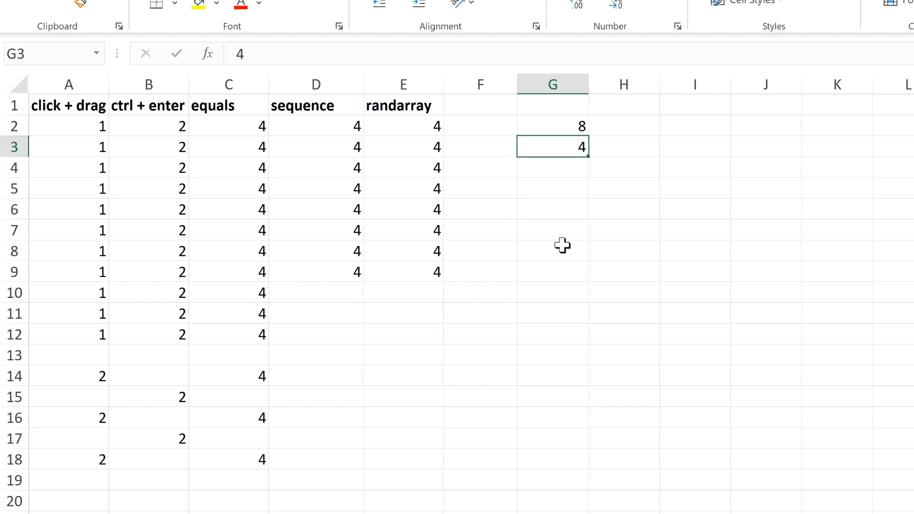
Enter 5 in G3 so columns D and E show 5s.
text(5)
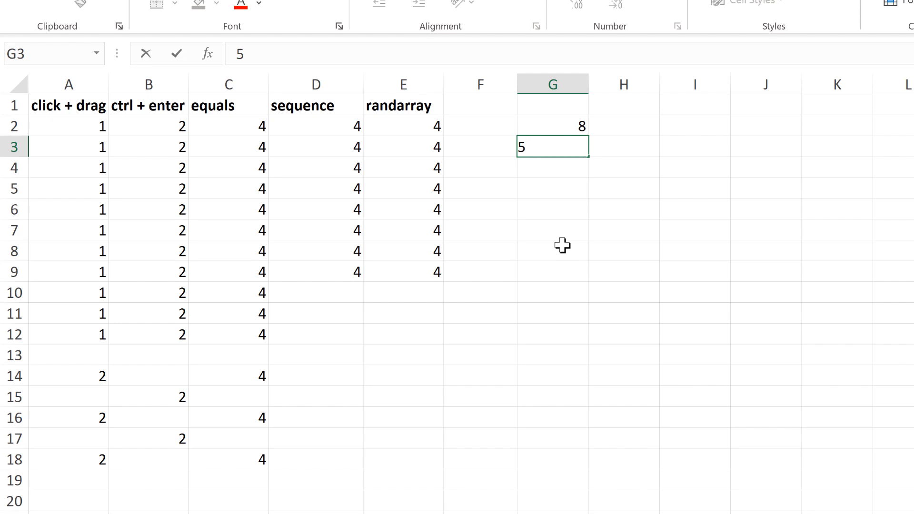
click(480, 354)
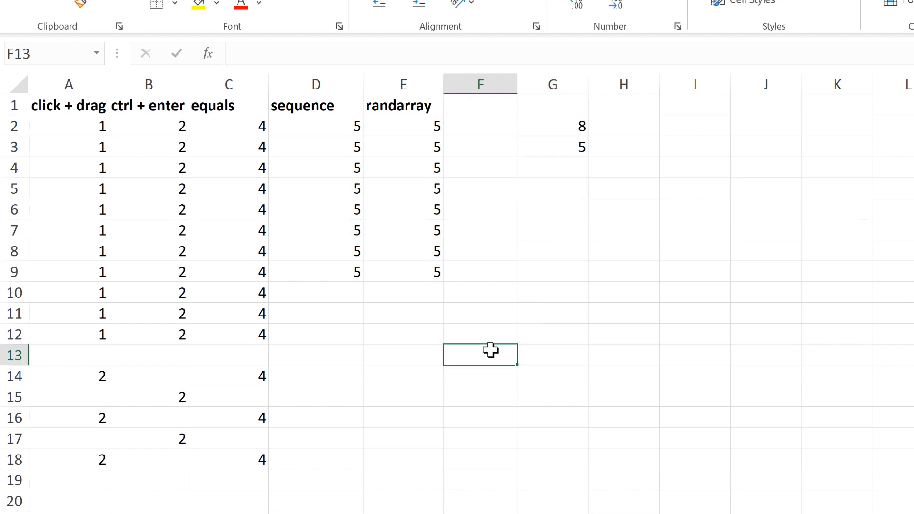